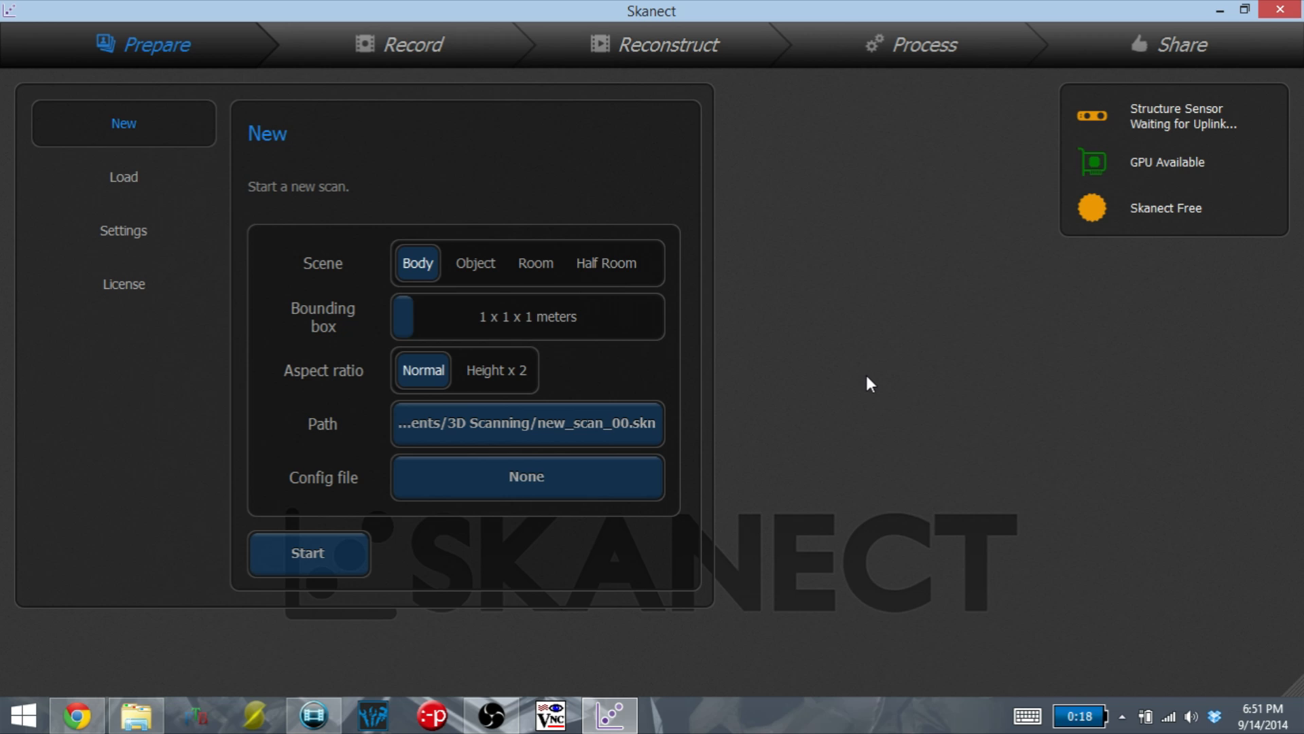
mouse_move(692, 163)
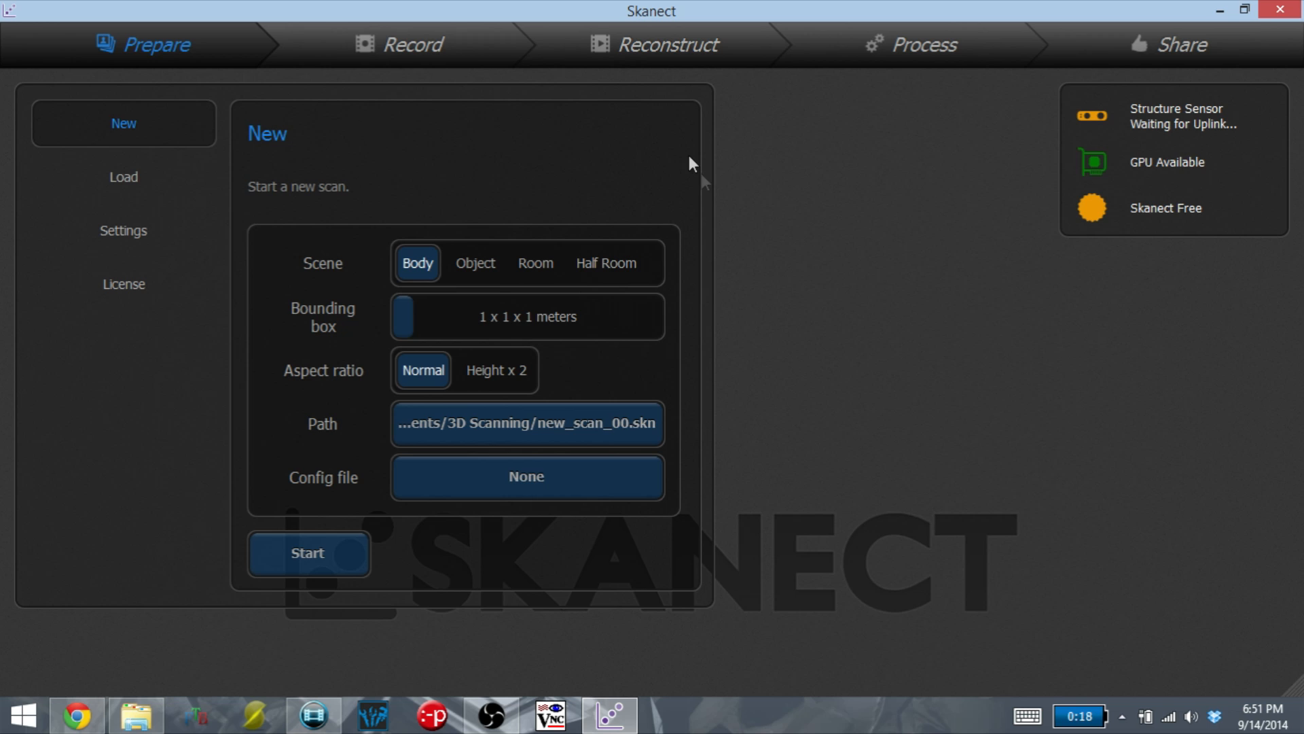
mouse_move(825, 376)
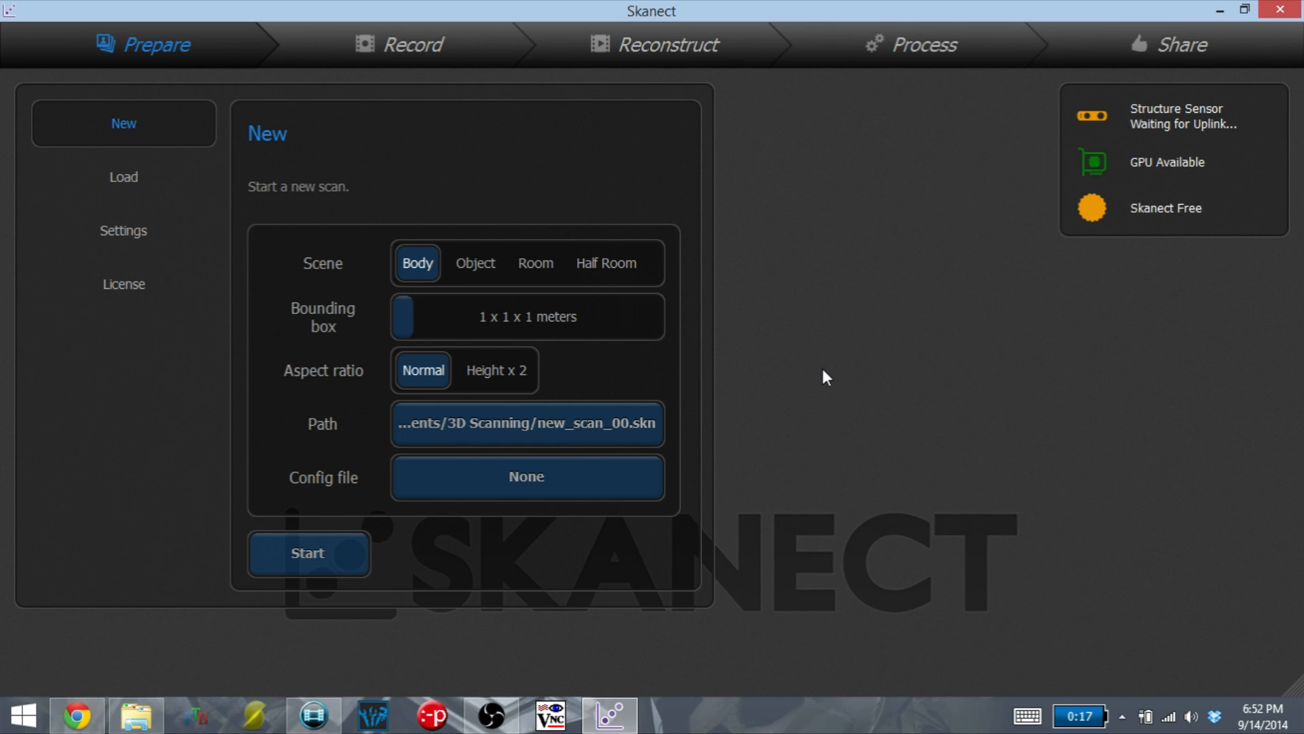
mouse_move(890, 336)
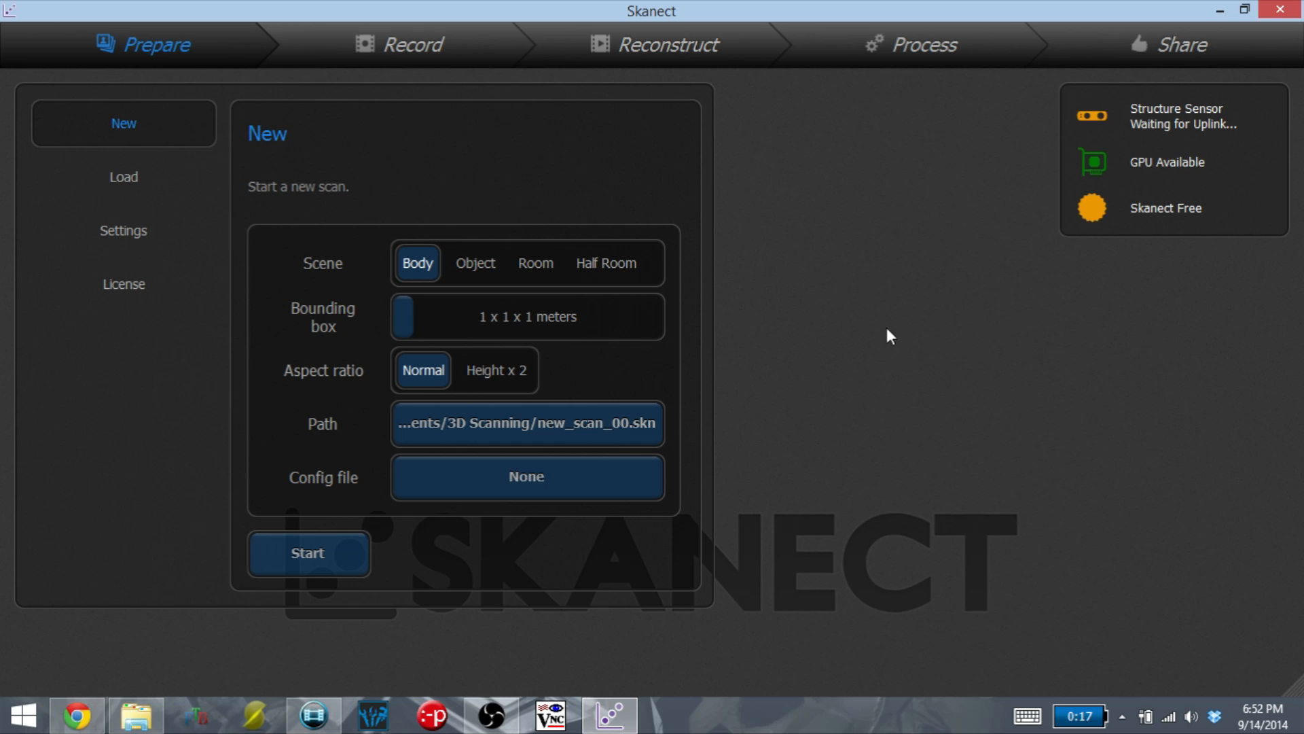
mouse_move(836, 406)
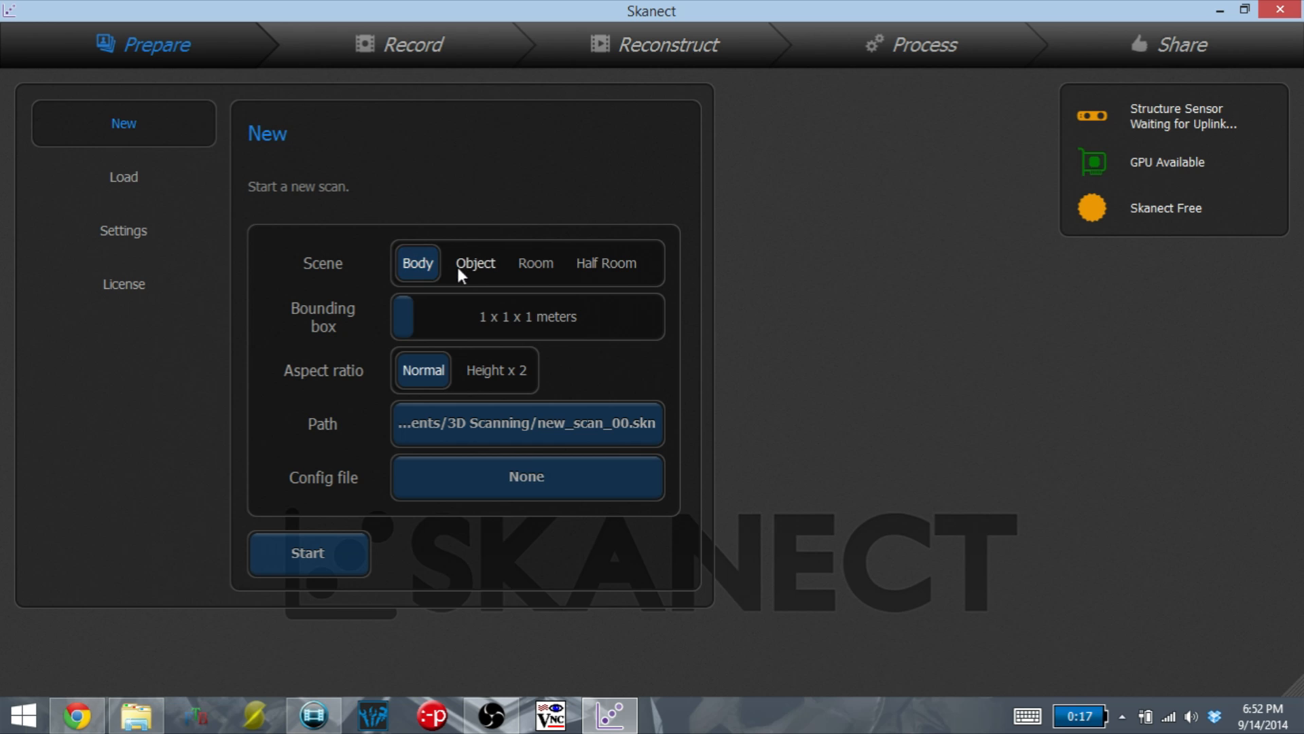
mouse_move(595, 275)
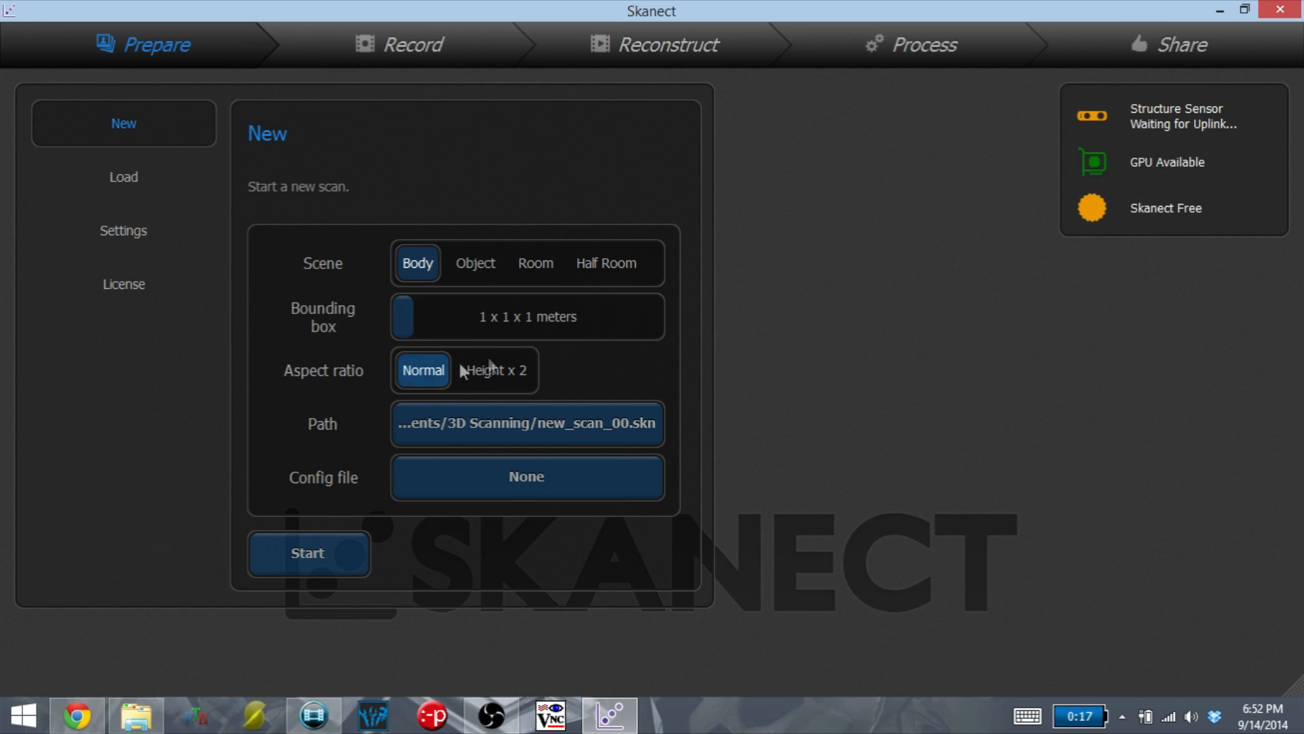
Step: Keep the Body scene type, start the new scan and trigger the 10-second recording countdown
left_click(606, 262)
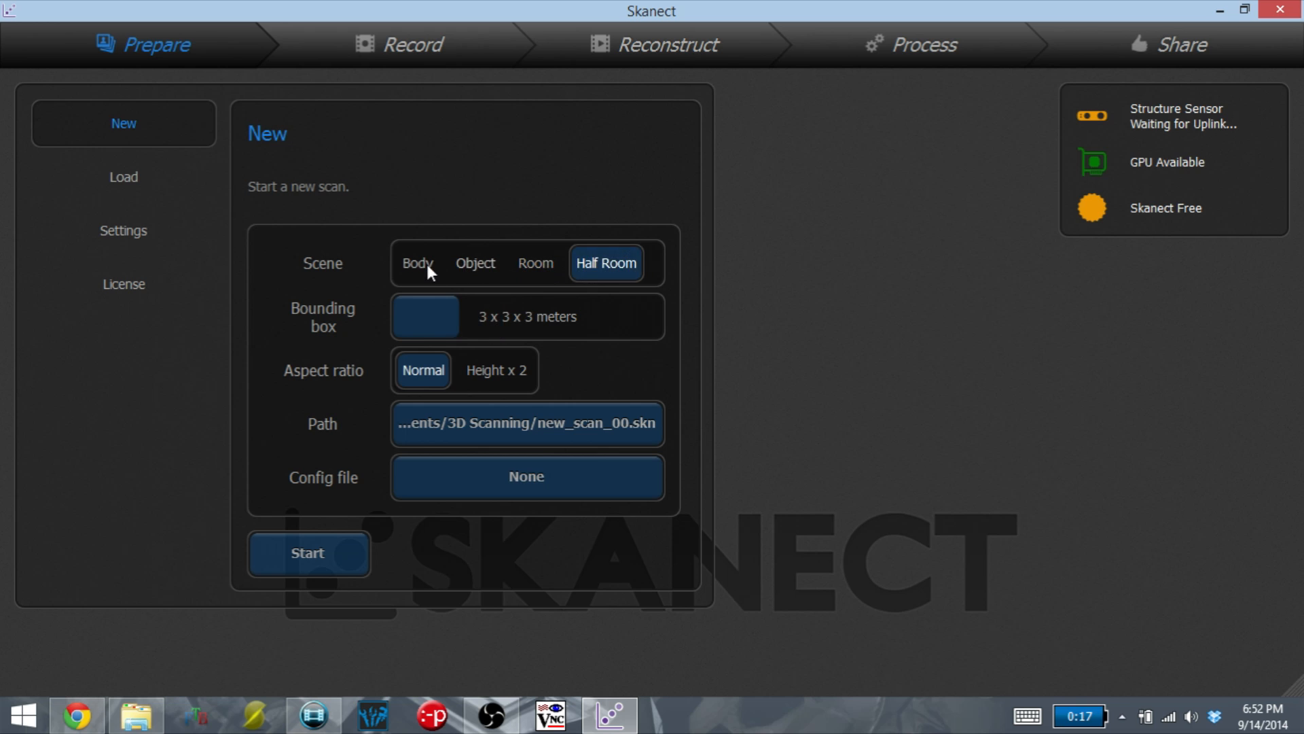
left_click(417, 262)
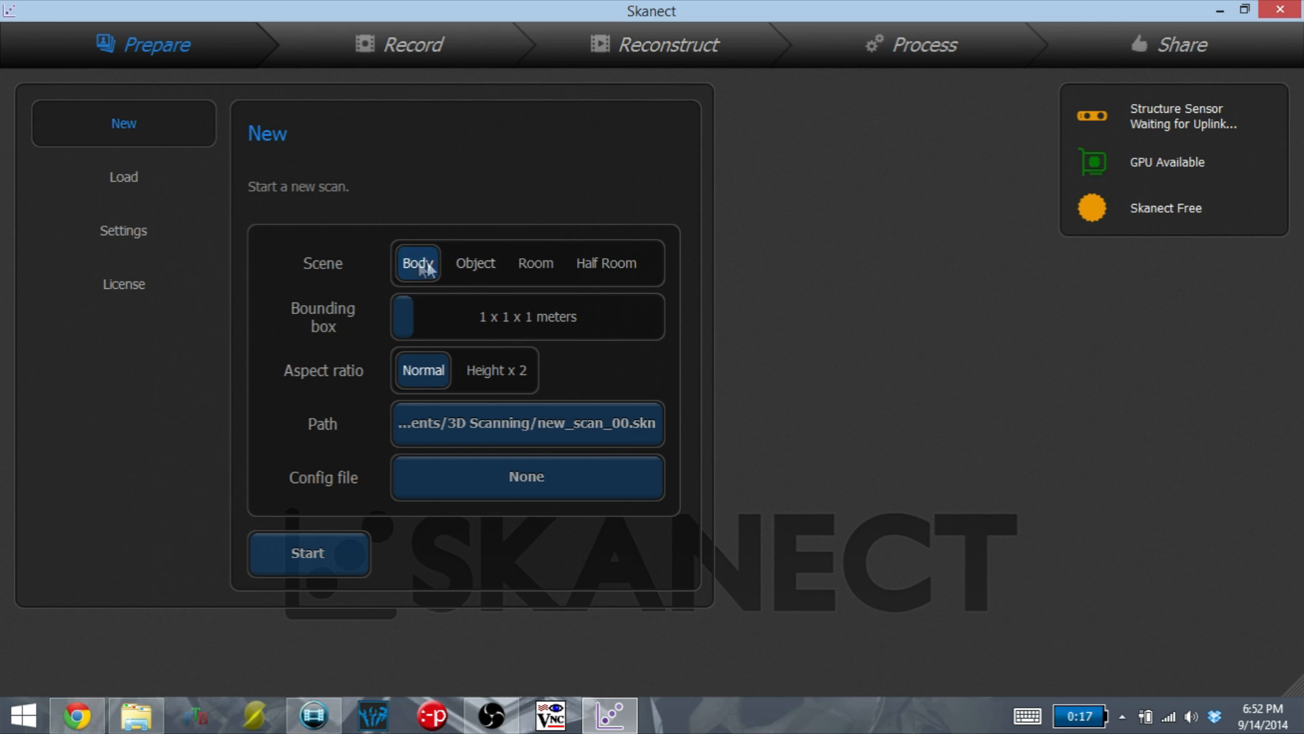
mouse_move(509, 269)
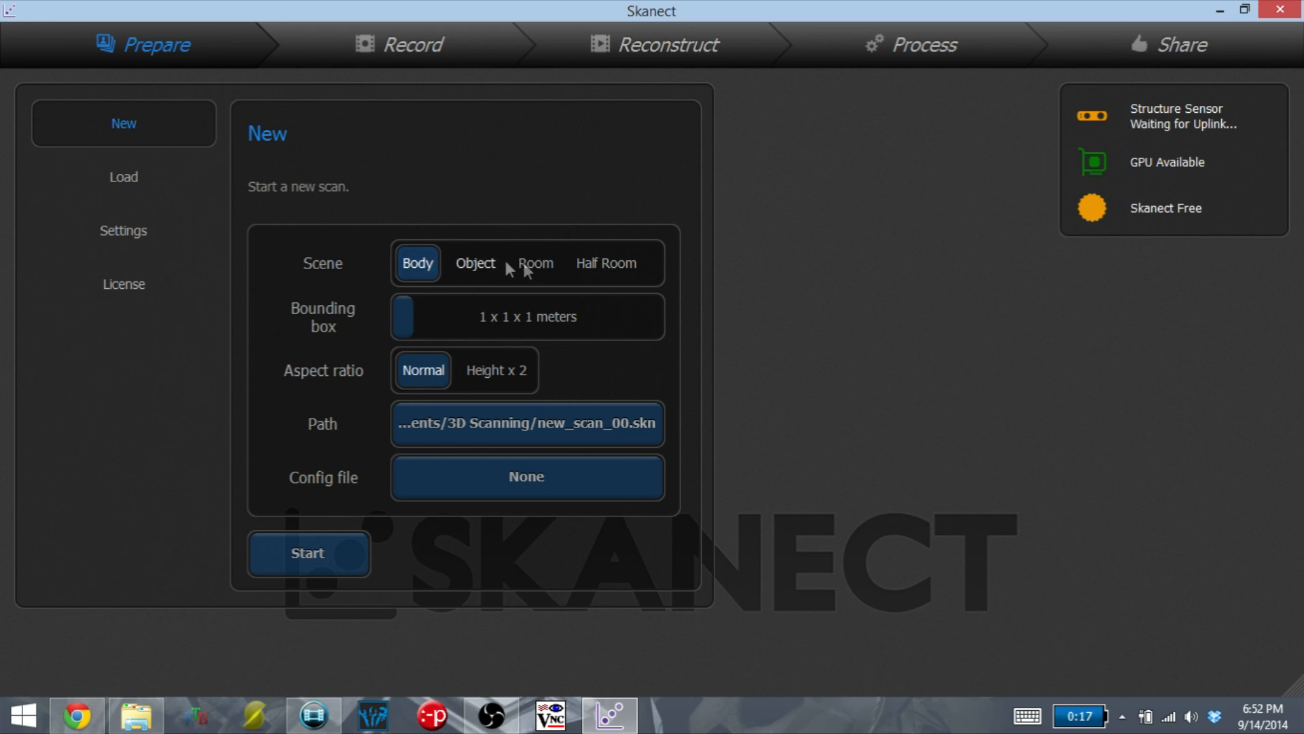
left_click(528, 422)
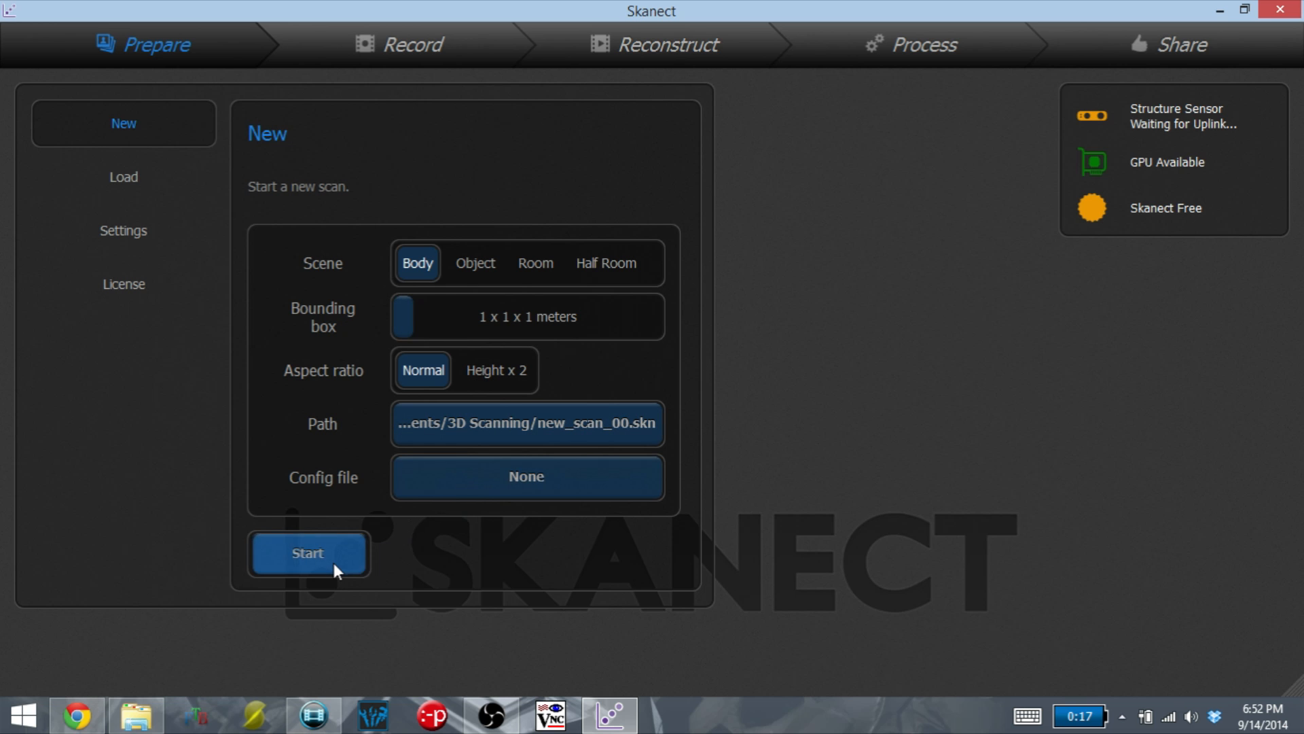
left_click(308, 553)
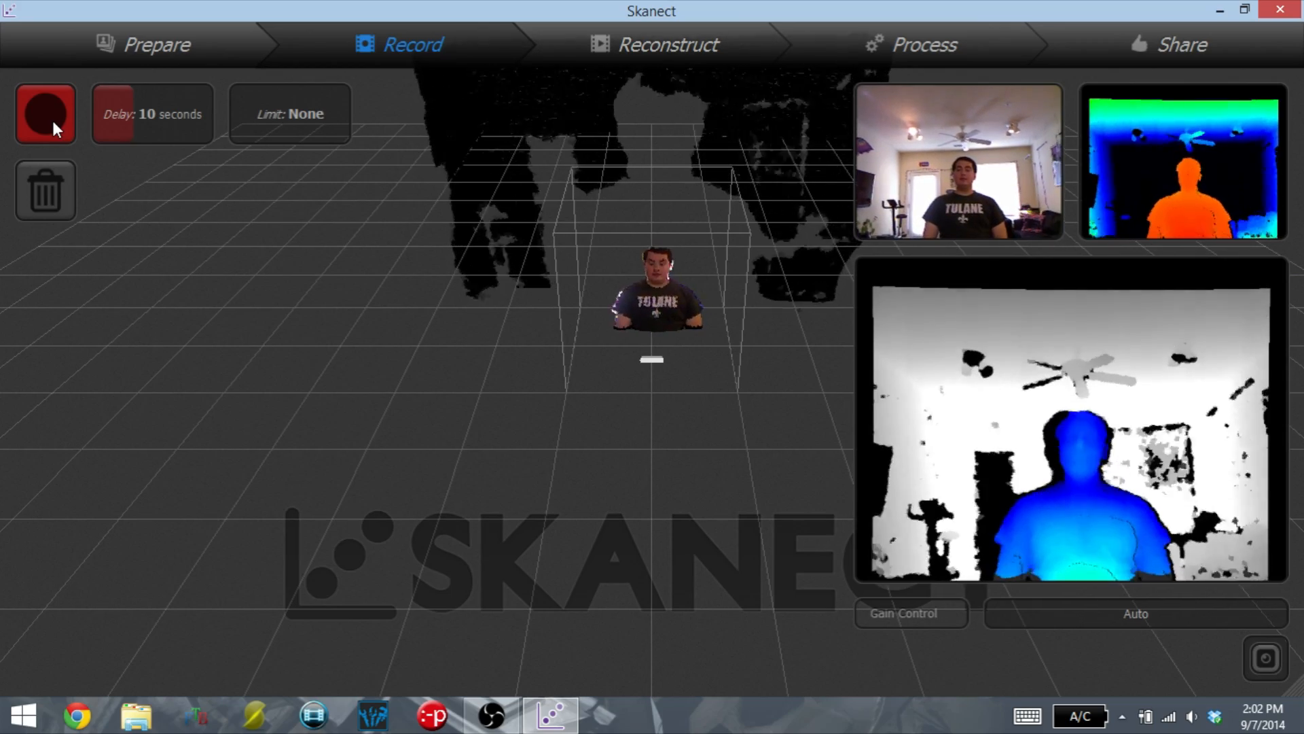
left_click(45, 113)
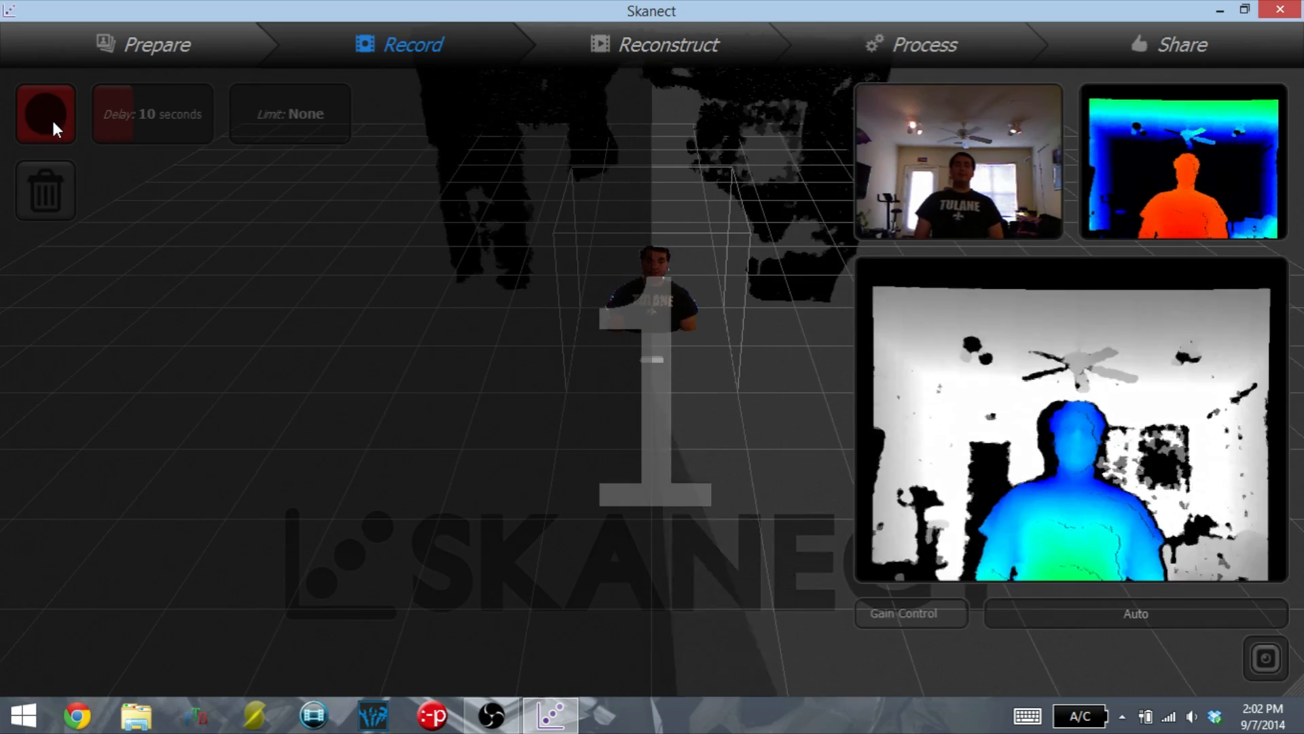
Step: Record the turning subject so the reconstructed upper-body surface builds over the live view
left_click(45, 114)
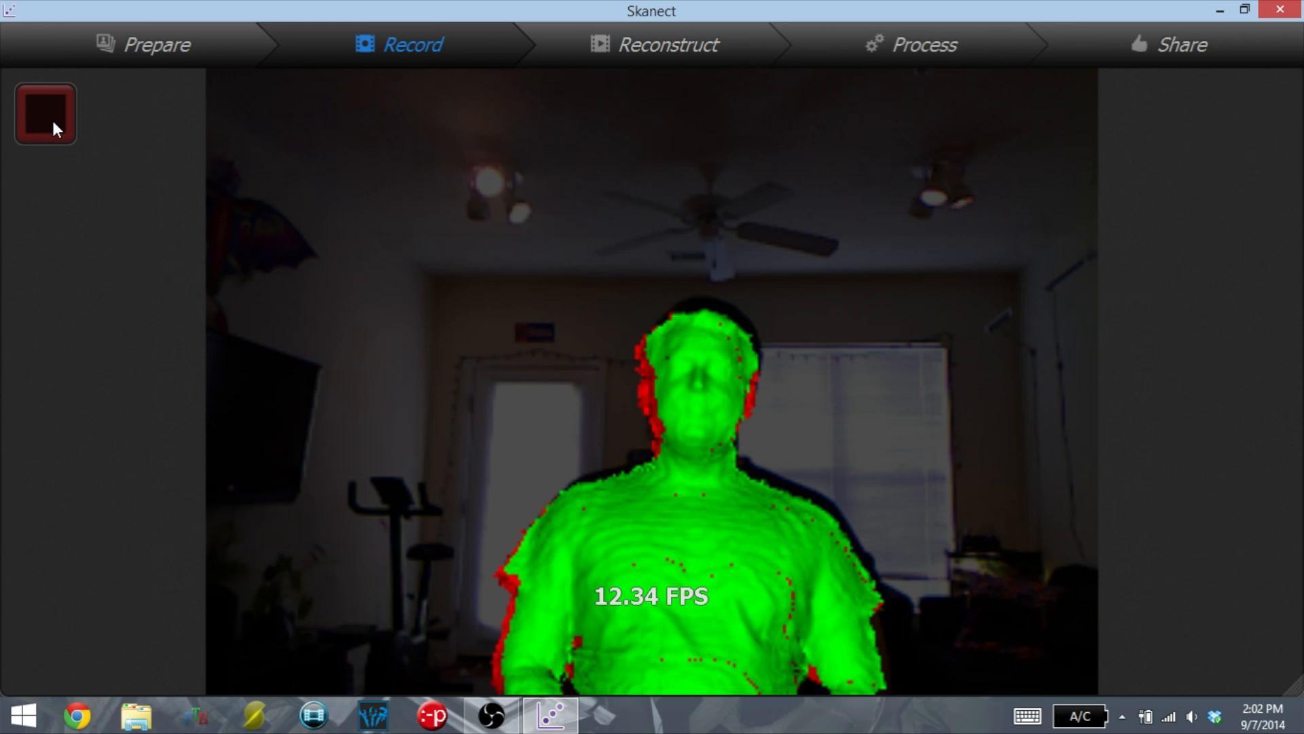
Step: Stop recording and export the 175,148-vertex color model from the Share tab
left_click(43, 114)
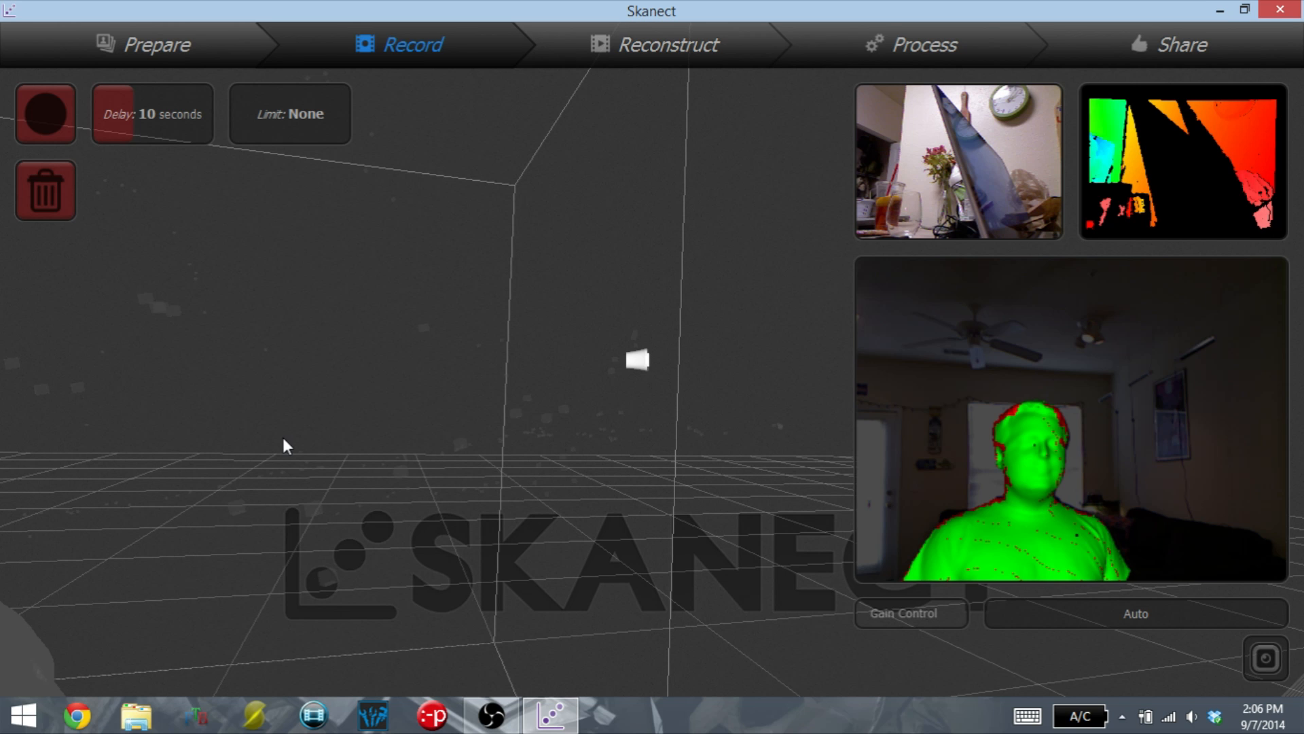
left_click(1179, 44)
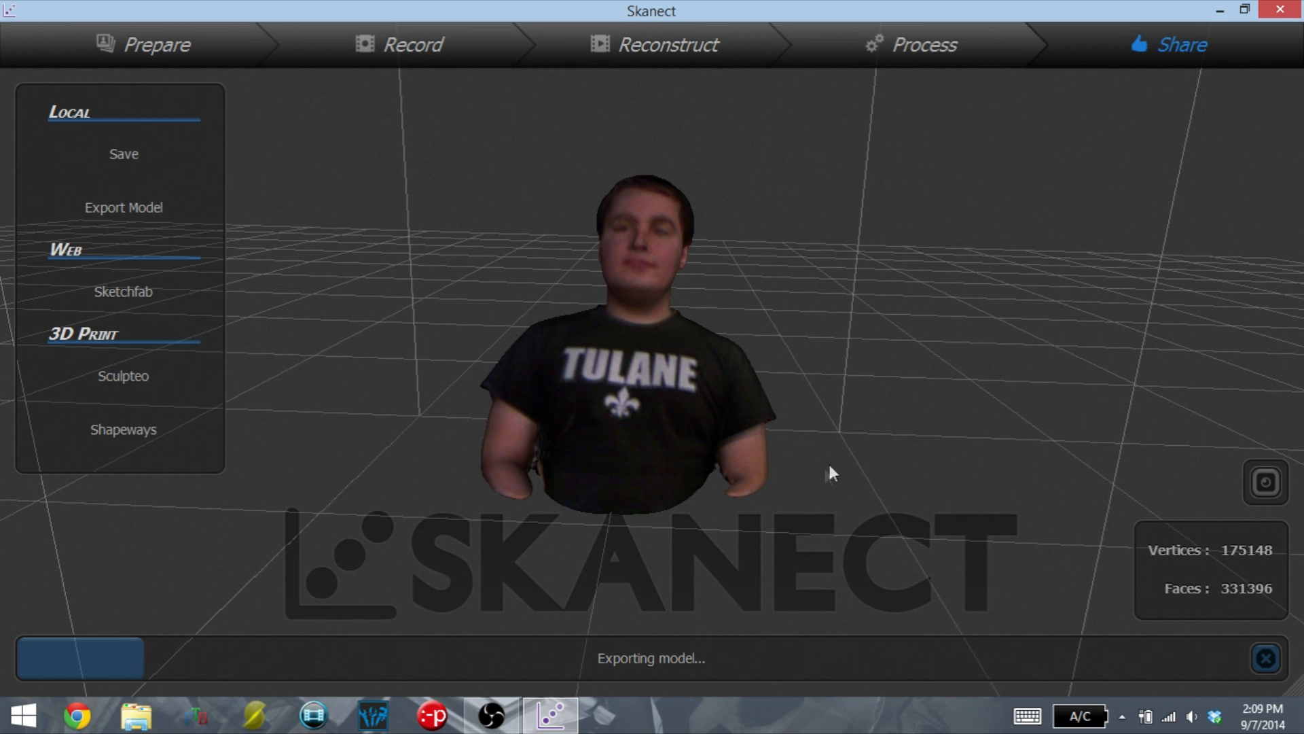